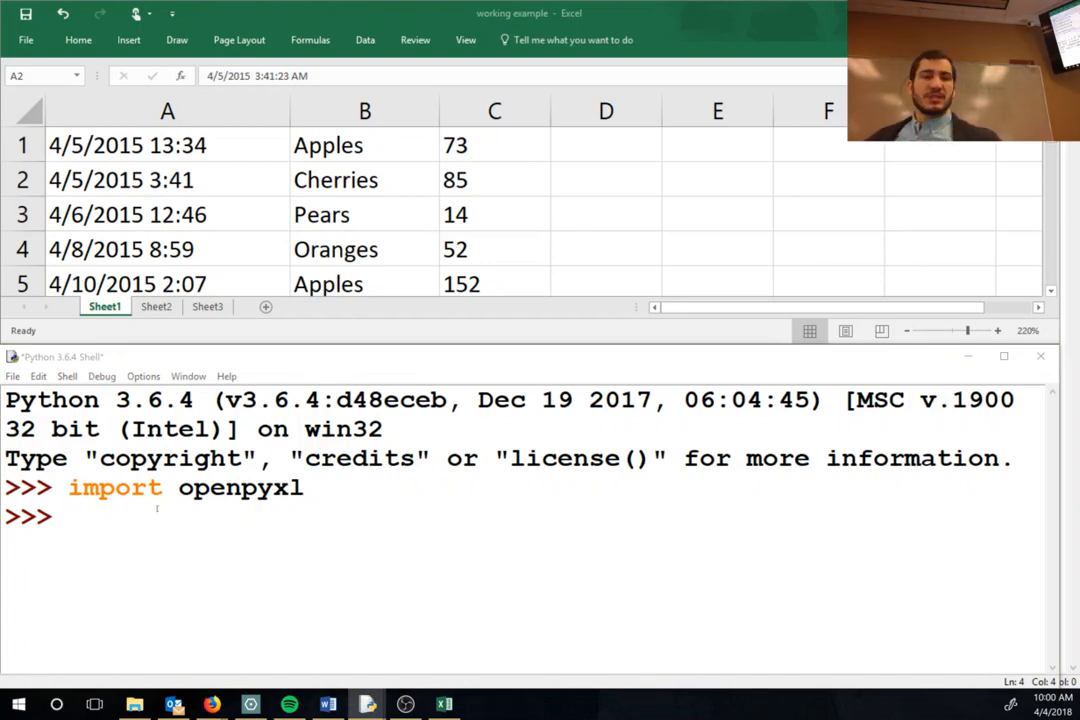
Import os, change directory to PythonScripts\automate_online-materials, and start a wb = assignment
text(import)
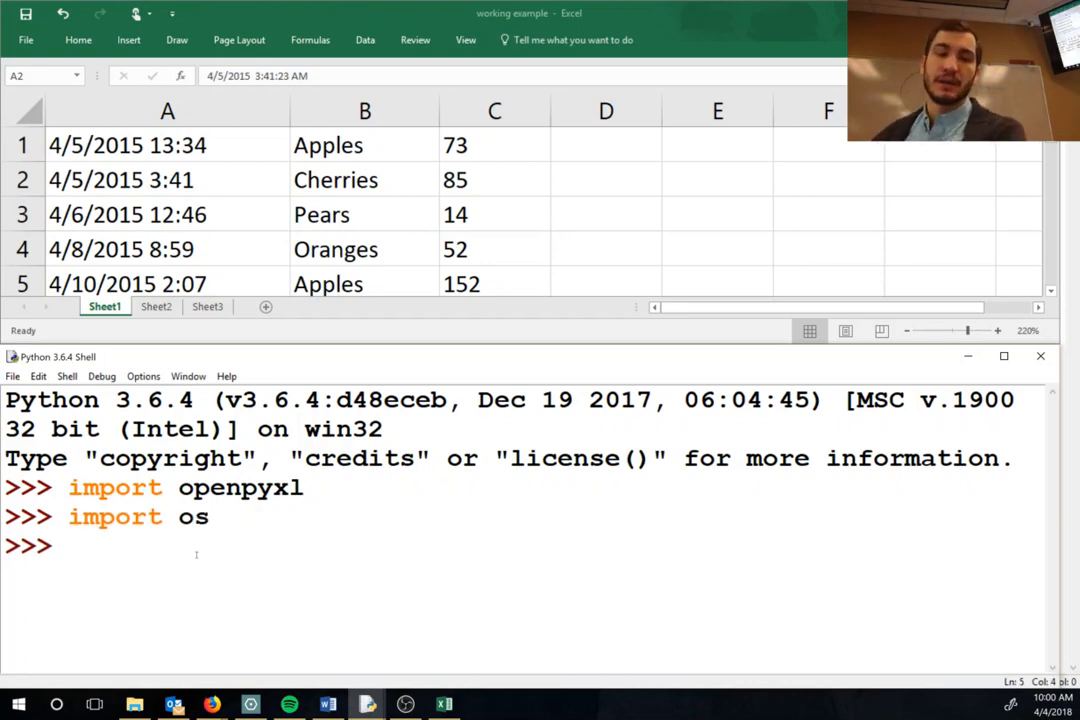
text(os.)
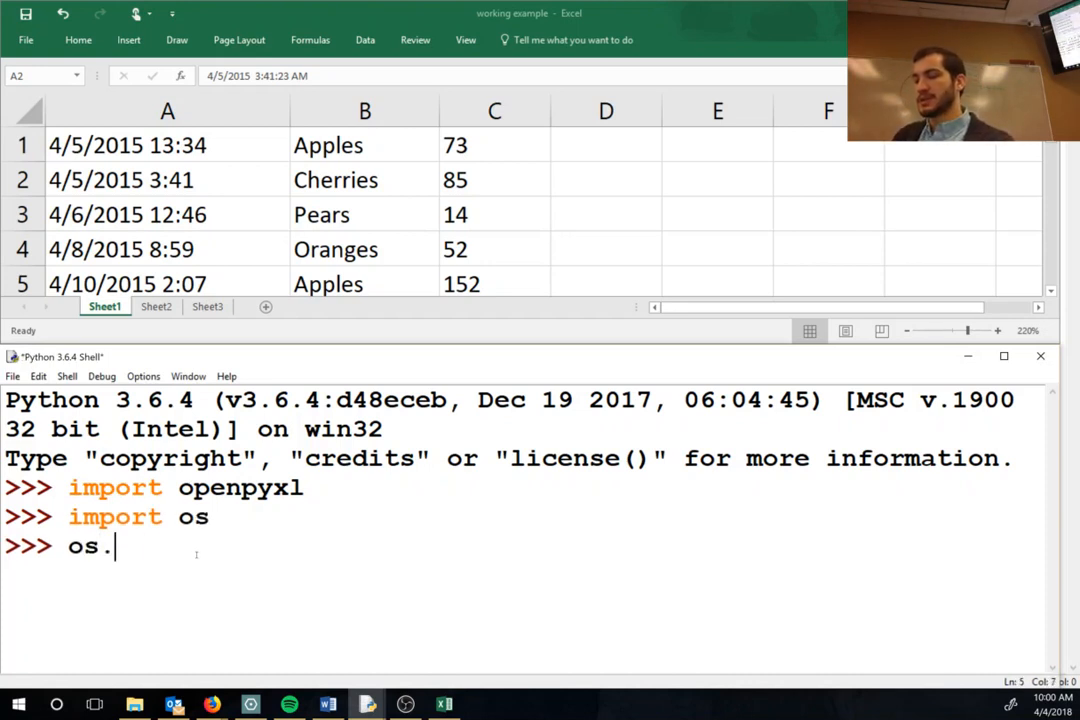
text(chdir()
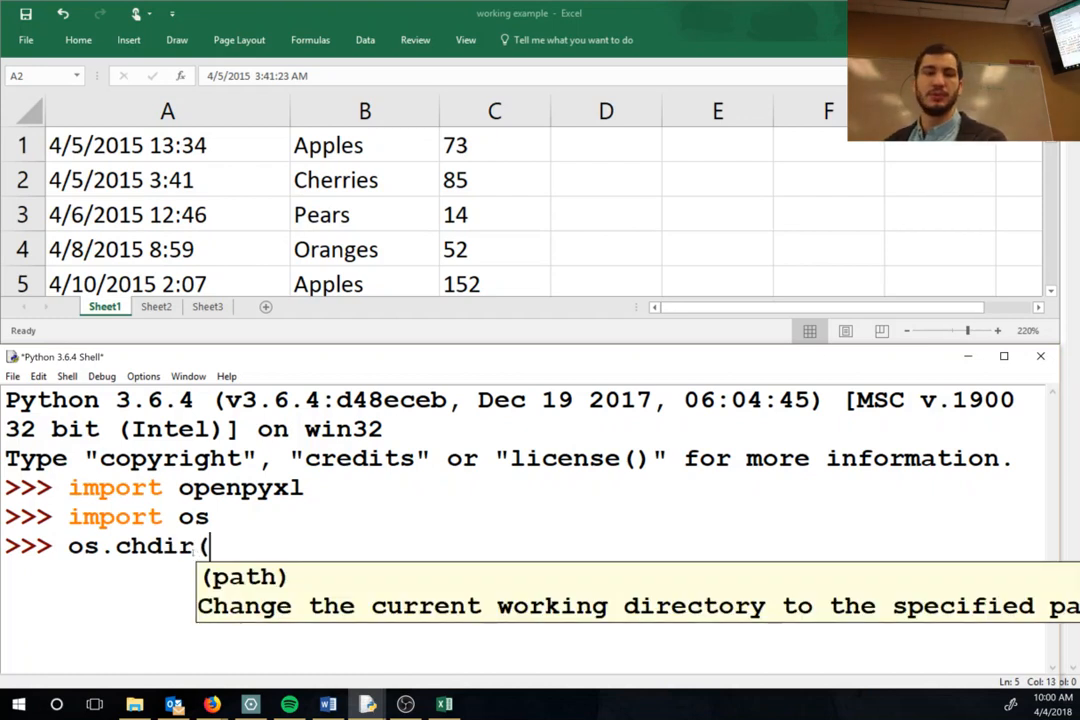
text(r''))
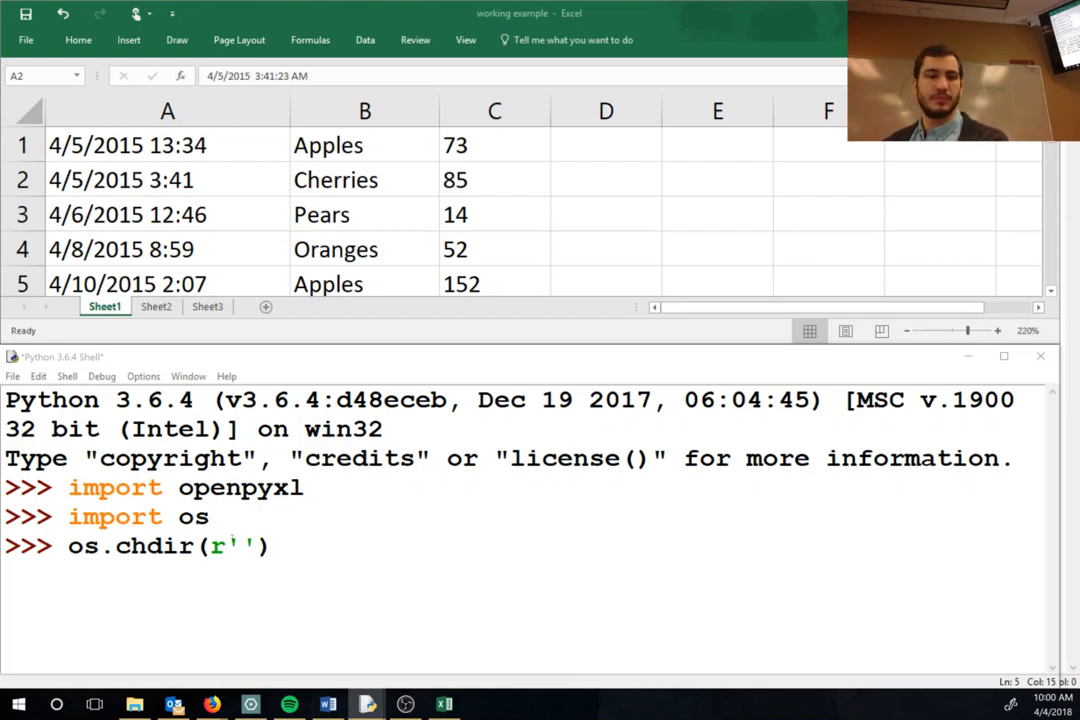
text(C:\Users\zstolter\Desktop\PythonScripts\)
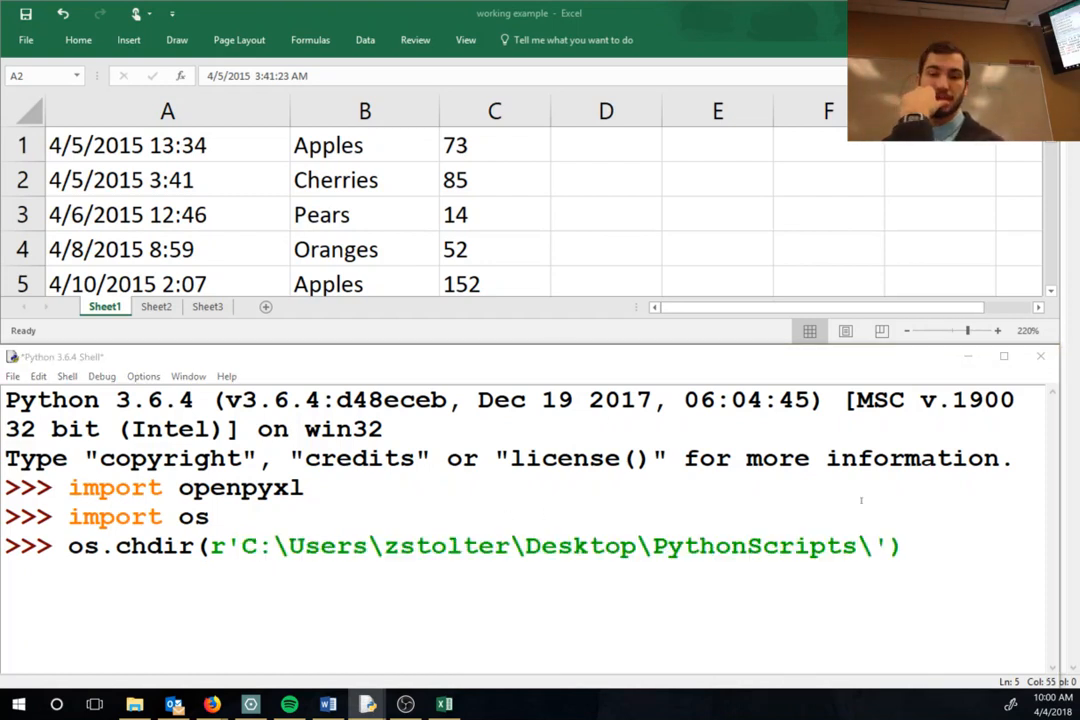
text(automate_online-materials)
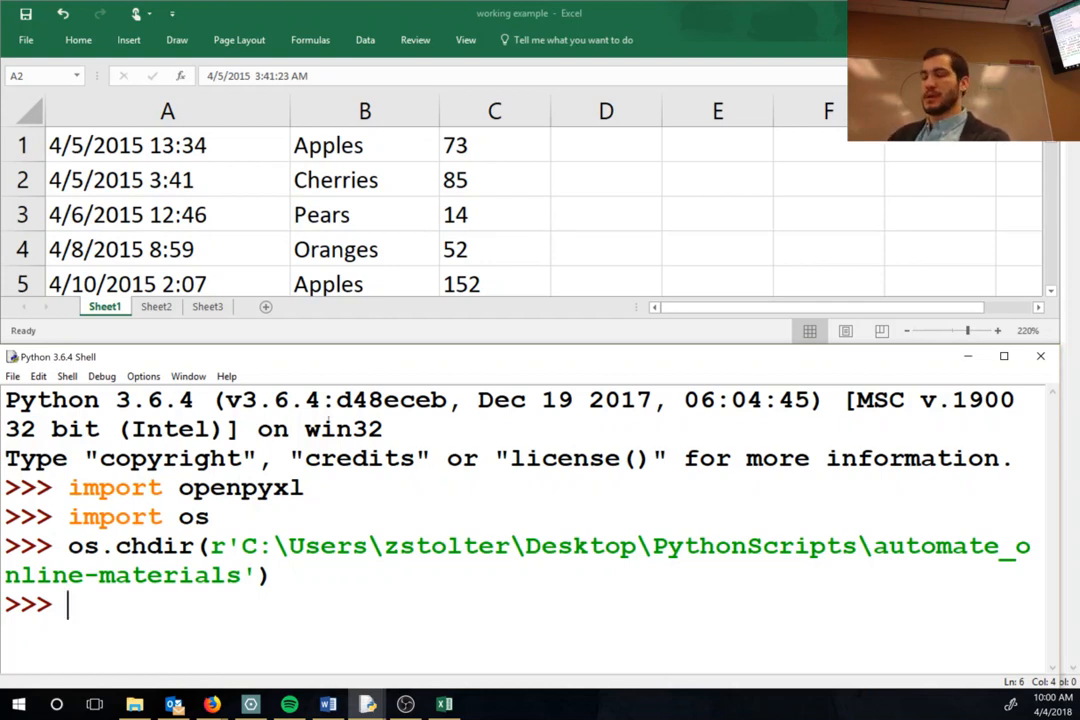
text(wb =)
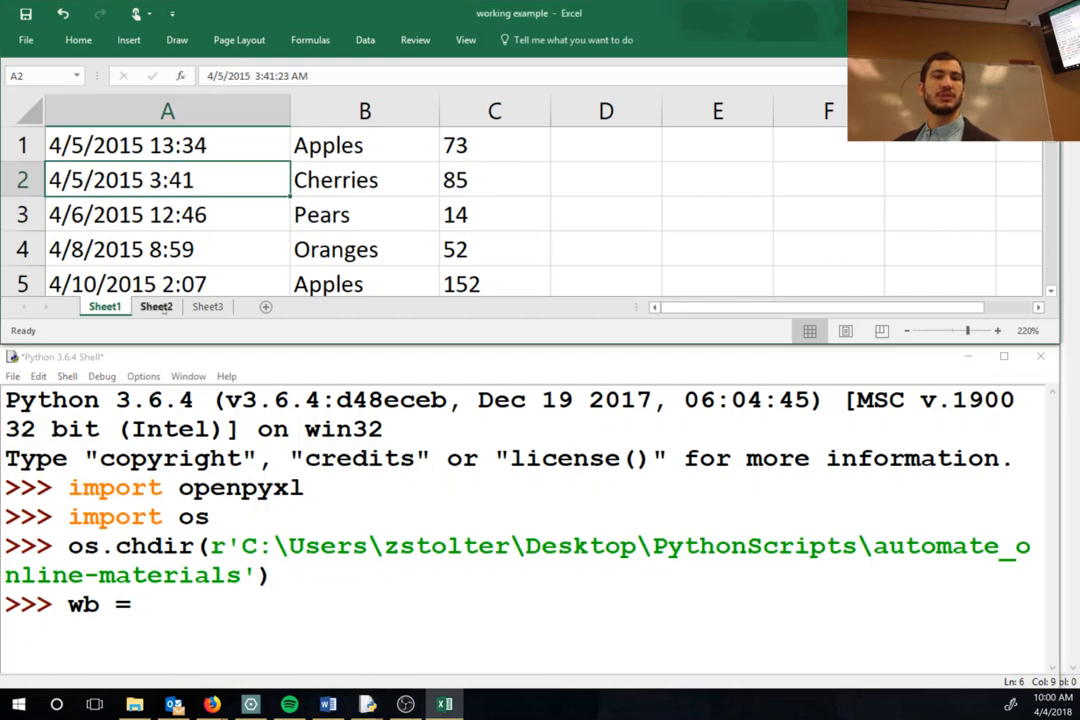
Load 'working example.xlsx' into wb with openpyxl.load_workbook, then print wb
click(207, 306)
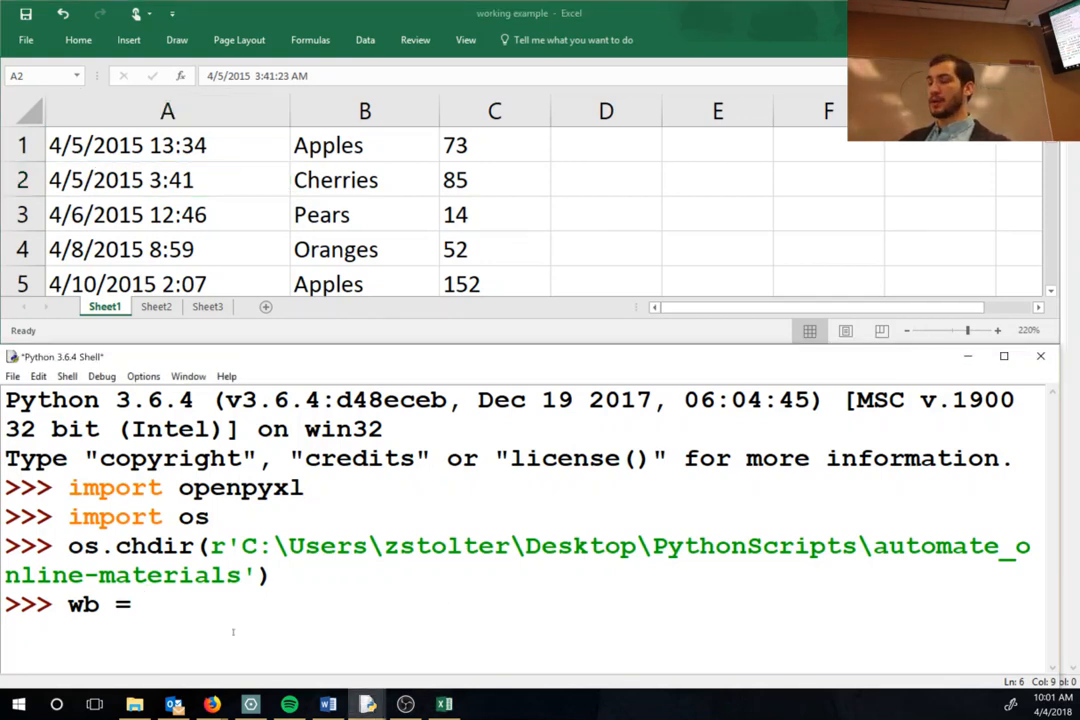
text(openpyxl.)
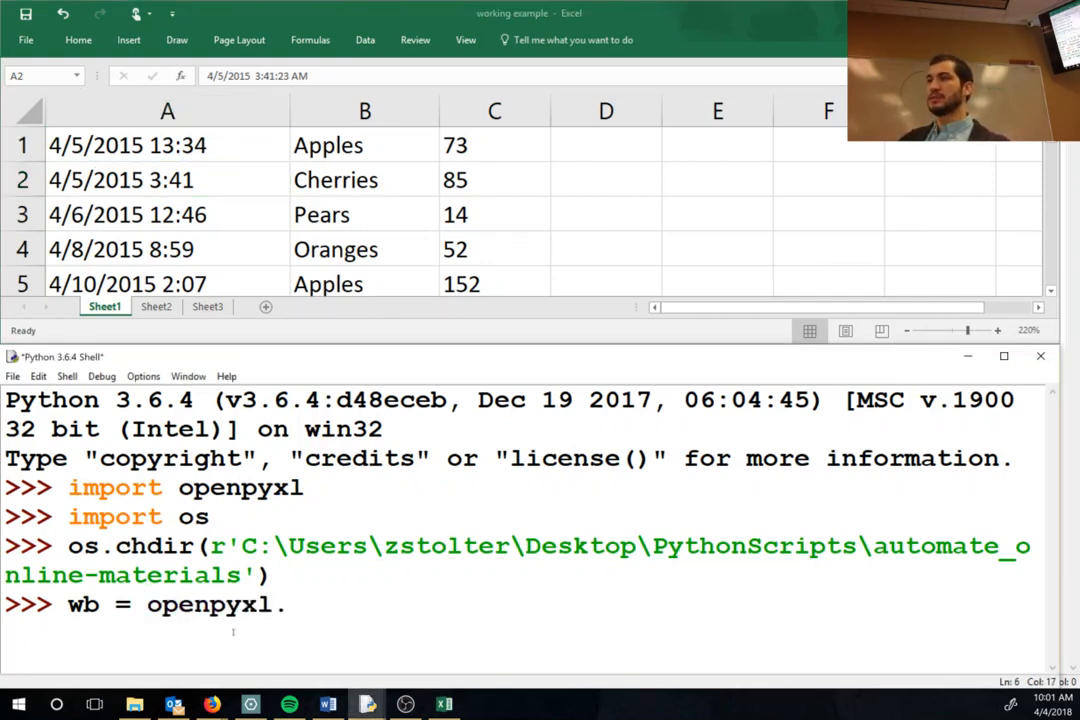
text(load_)
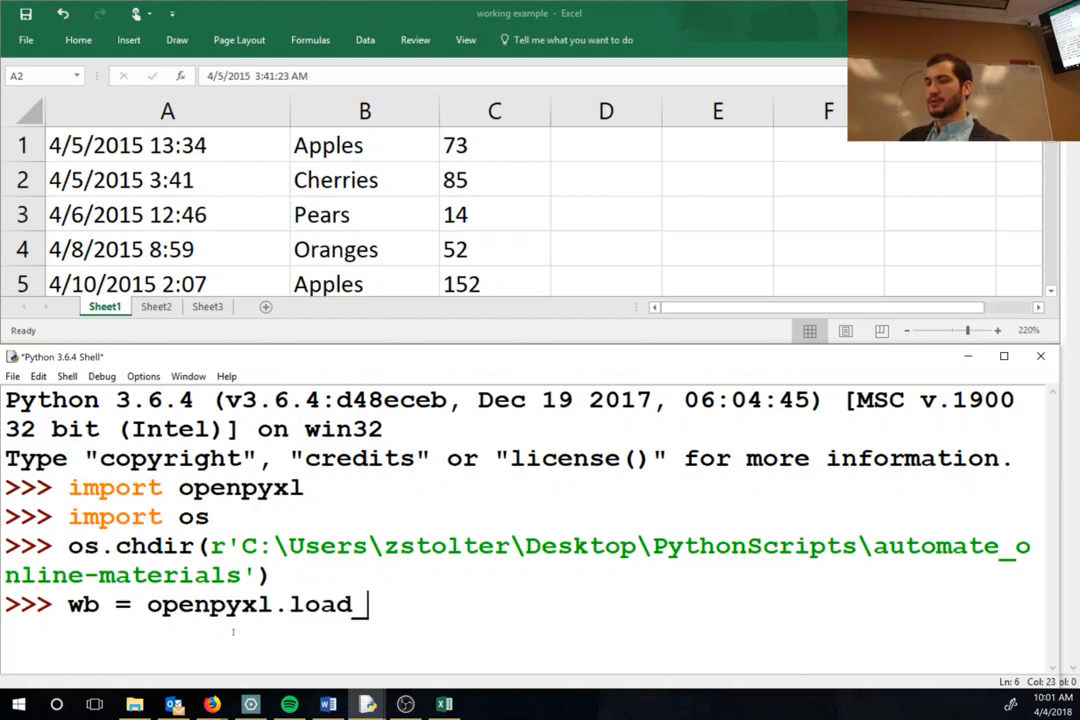
text(workbook())
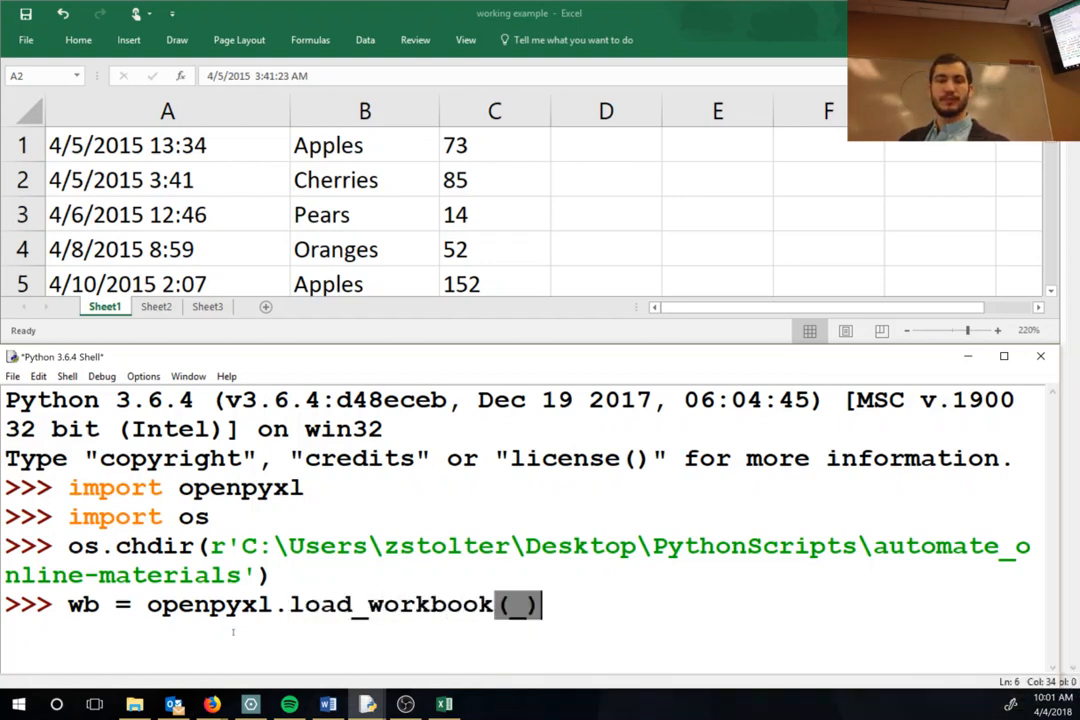
text(w)
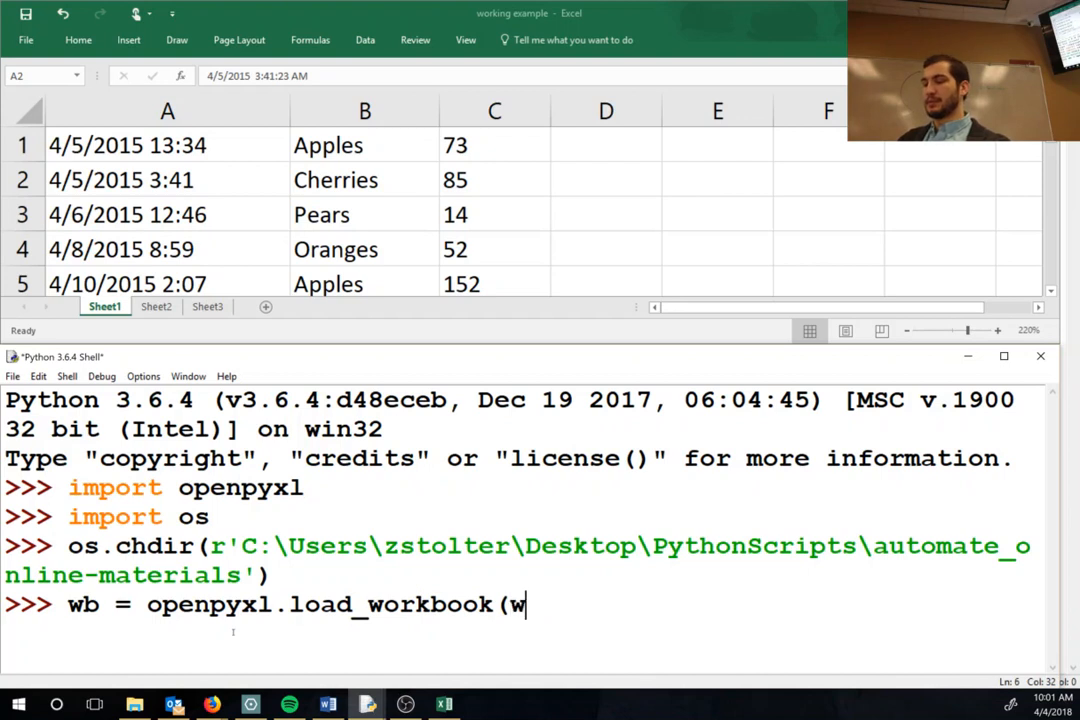
text(orkingexample)
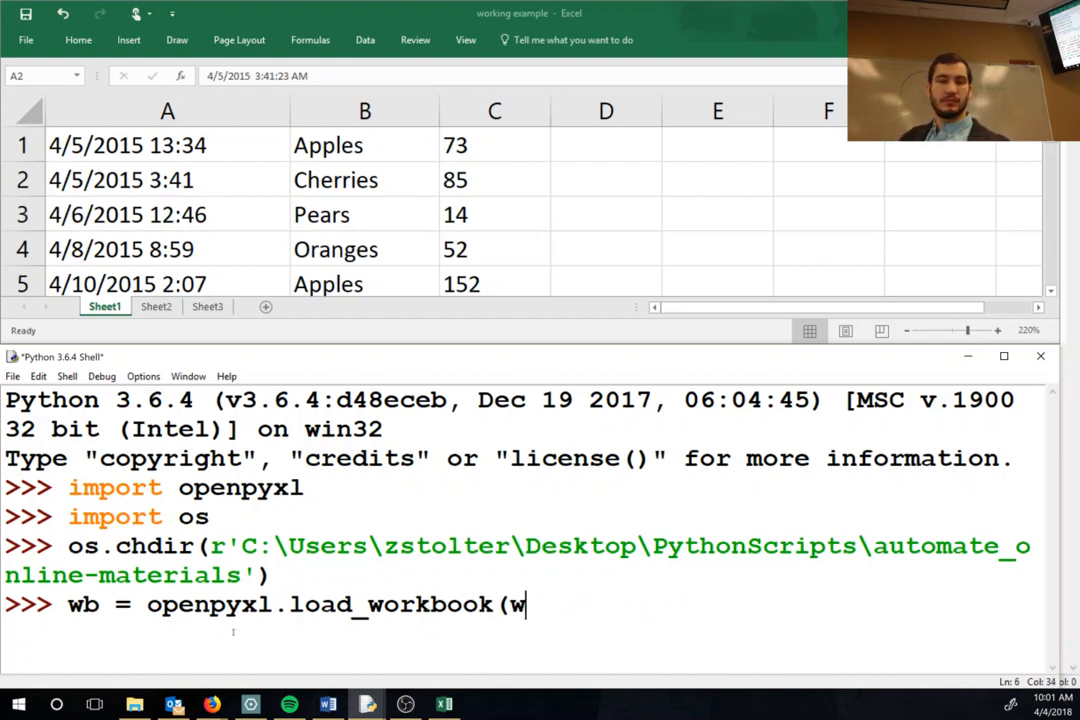
text('working)
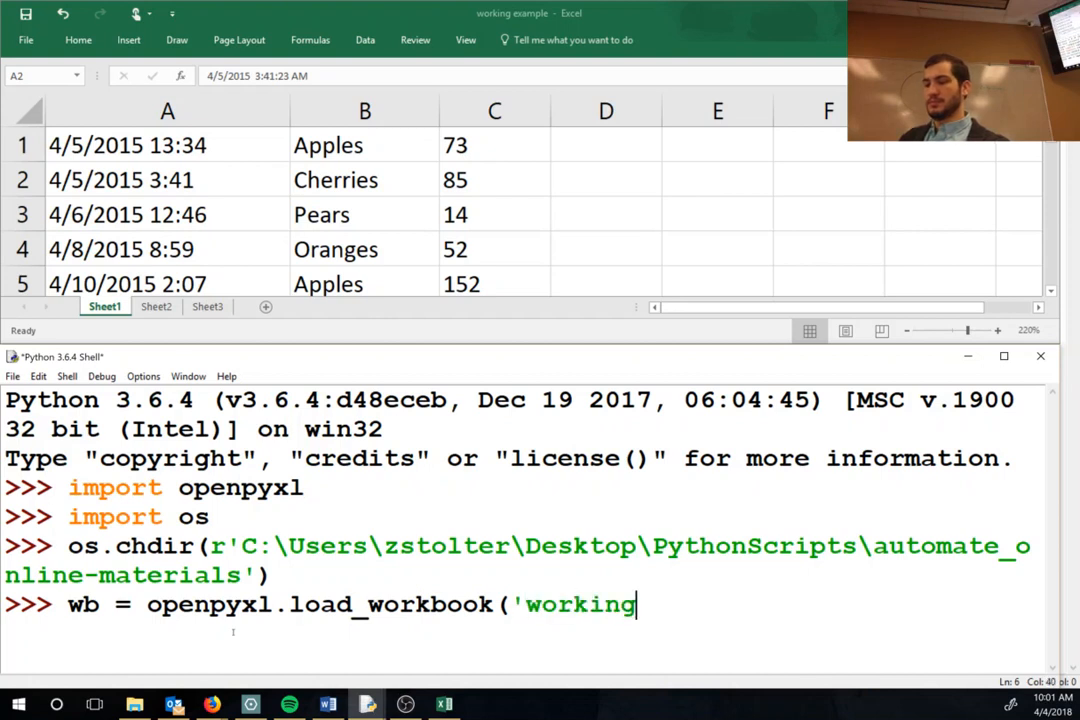
text(example)
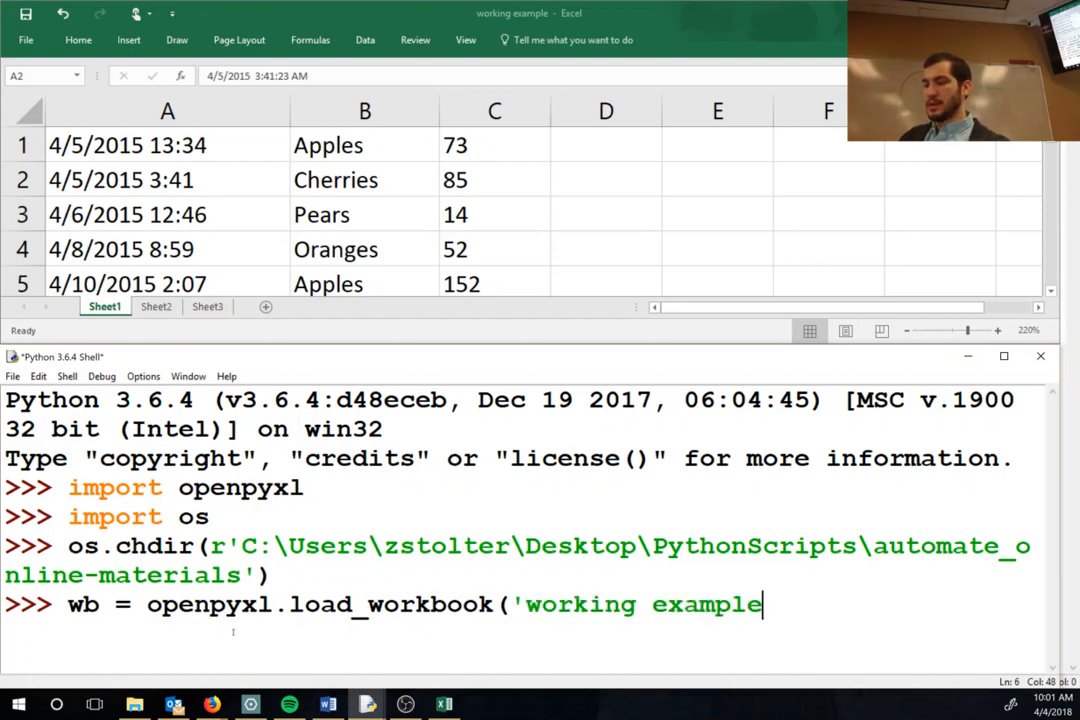
text(.xl)
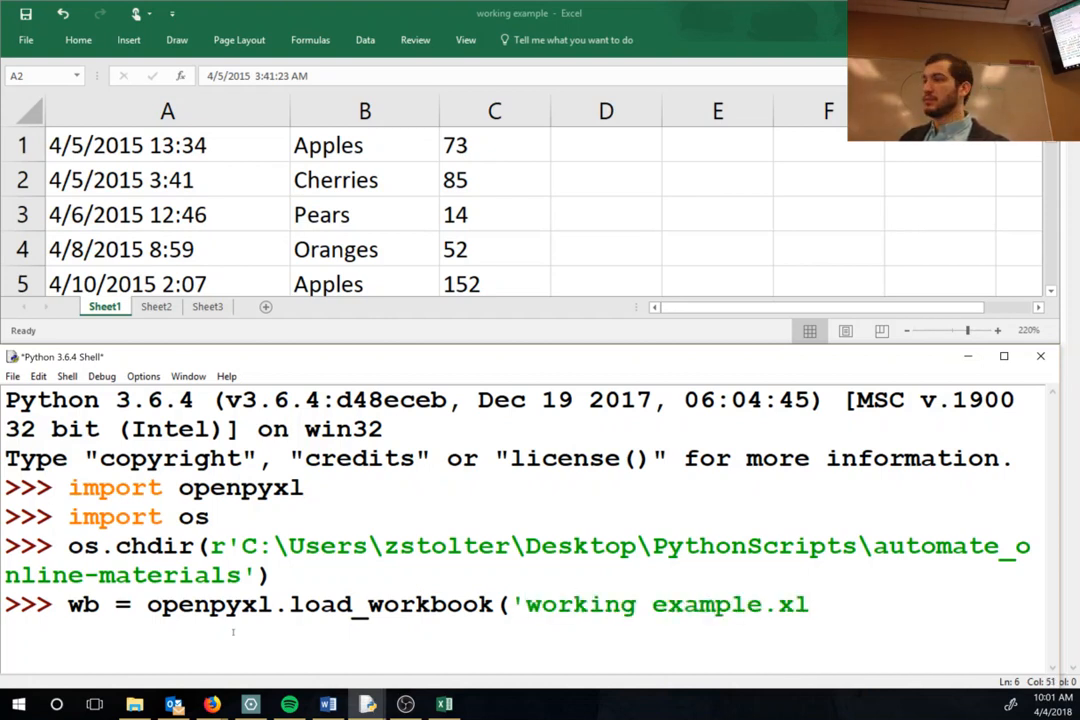
text(s)
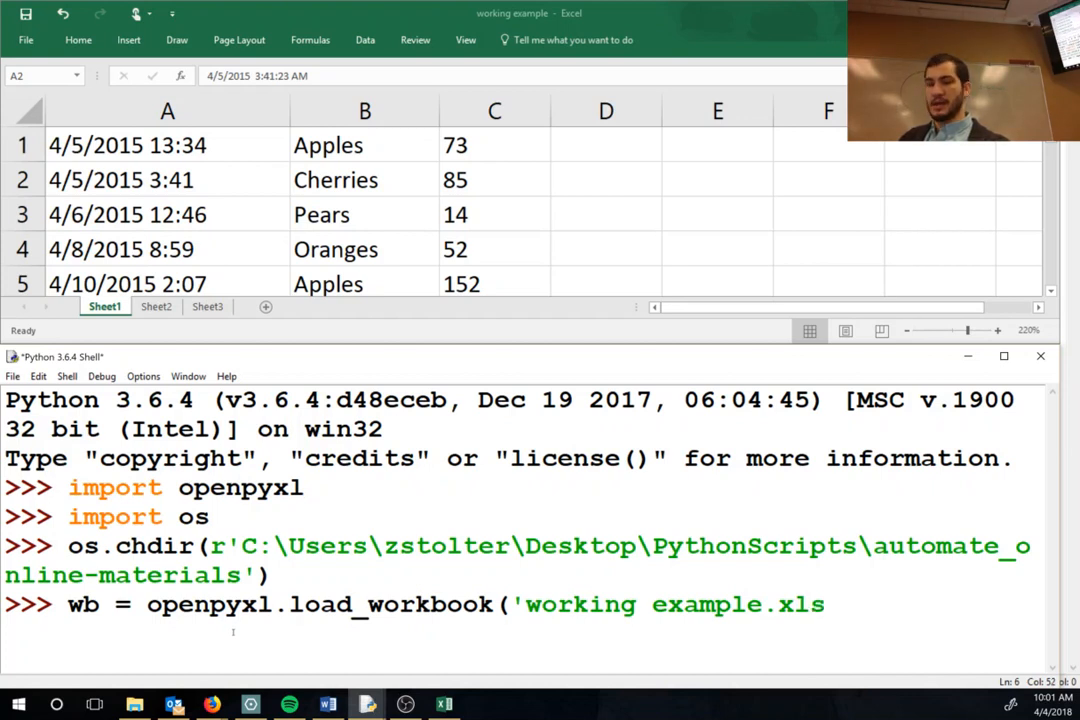
text(x'))
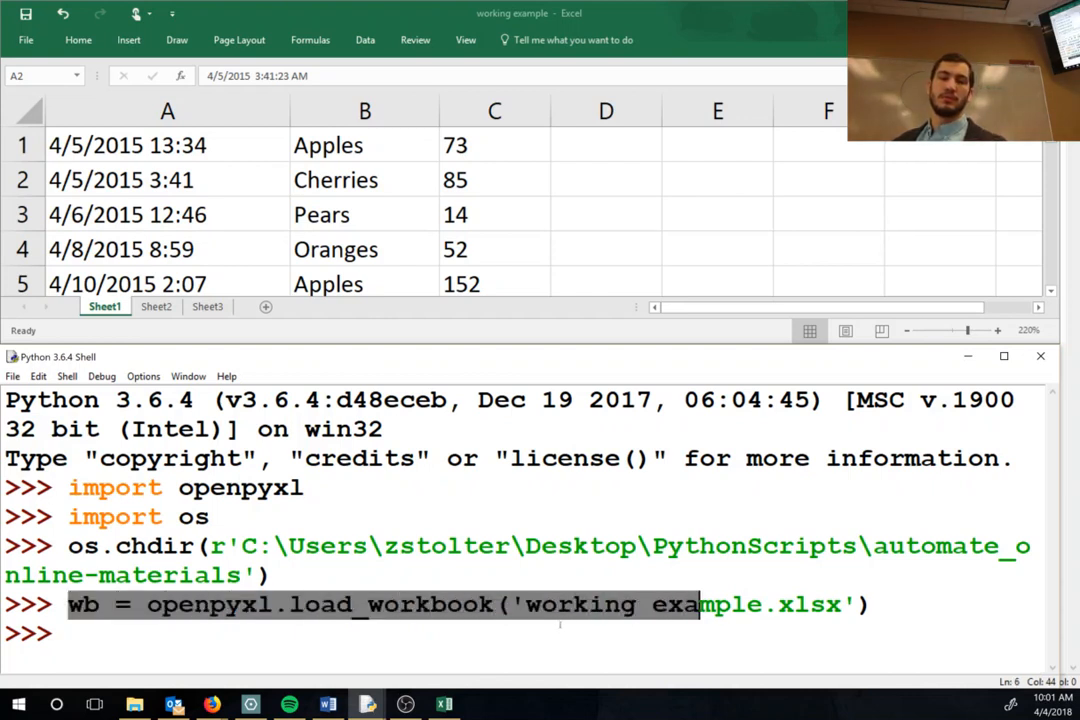
text(print(wb)
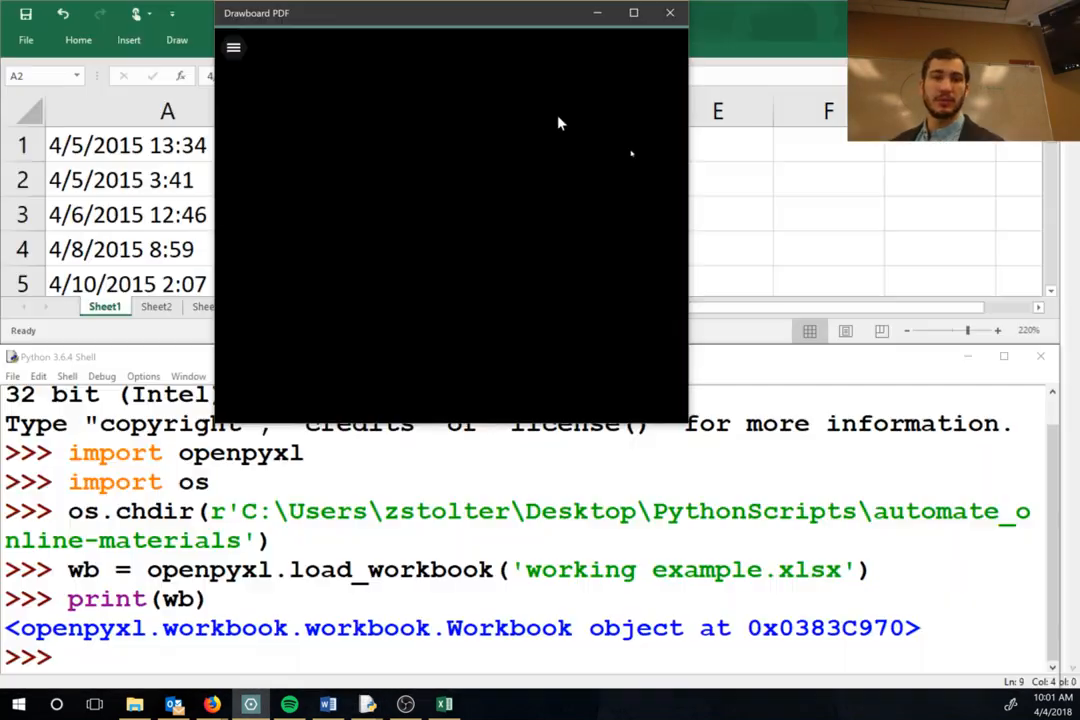
Close the empty Drawboard PDF viewer window
click(669, 12)
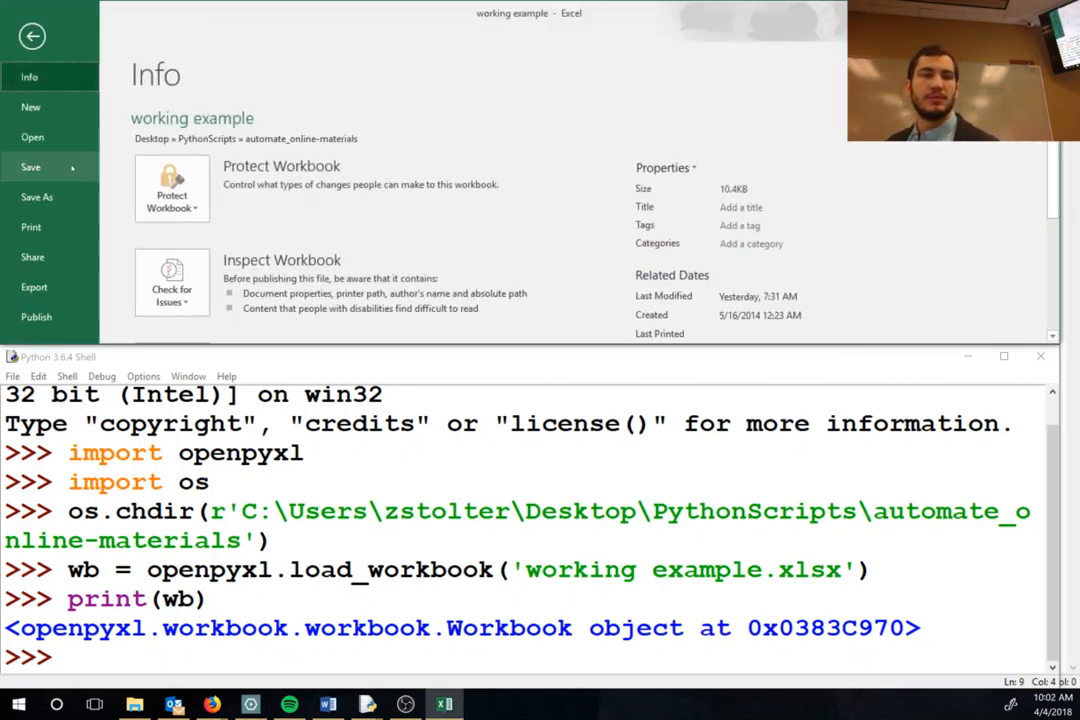
Choose Save As in Excel's File backstage for the working example workbook
click(37, 197)
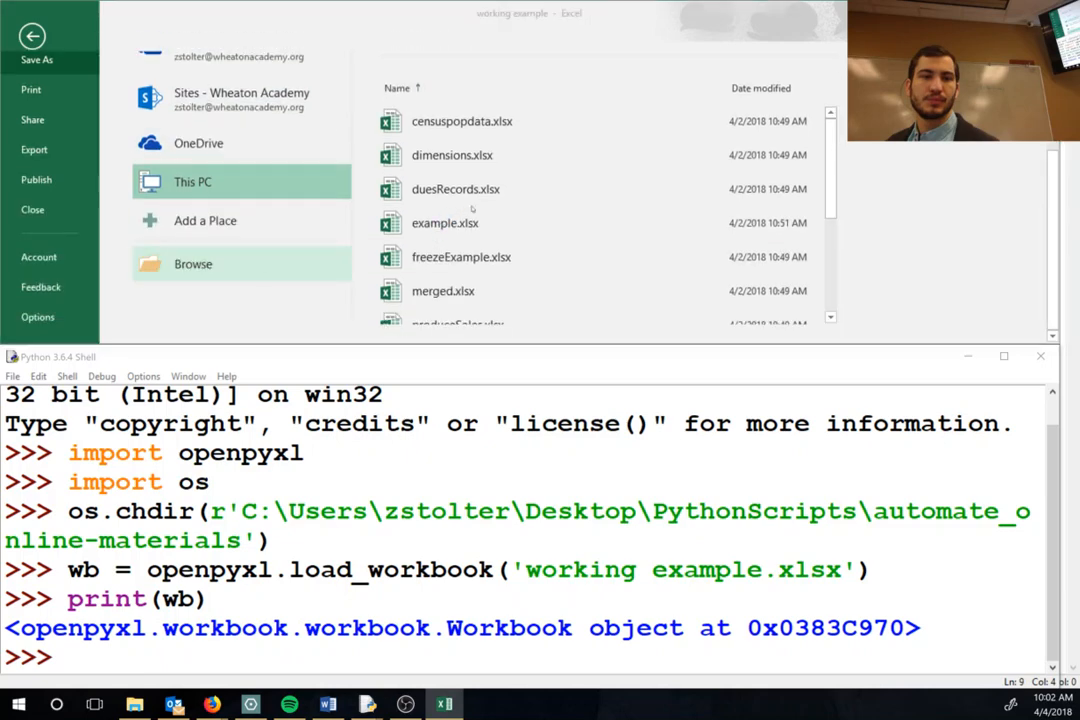
click(193, 263)
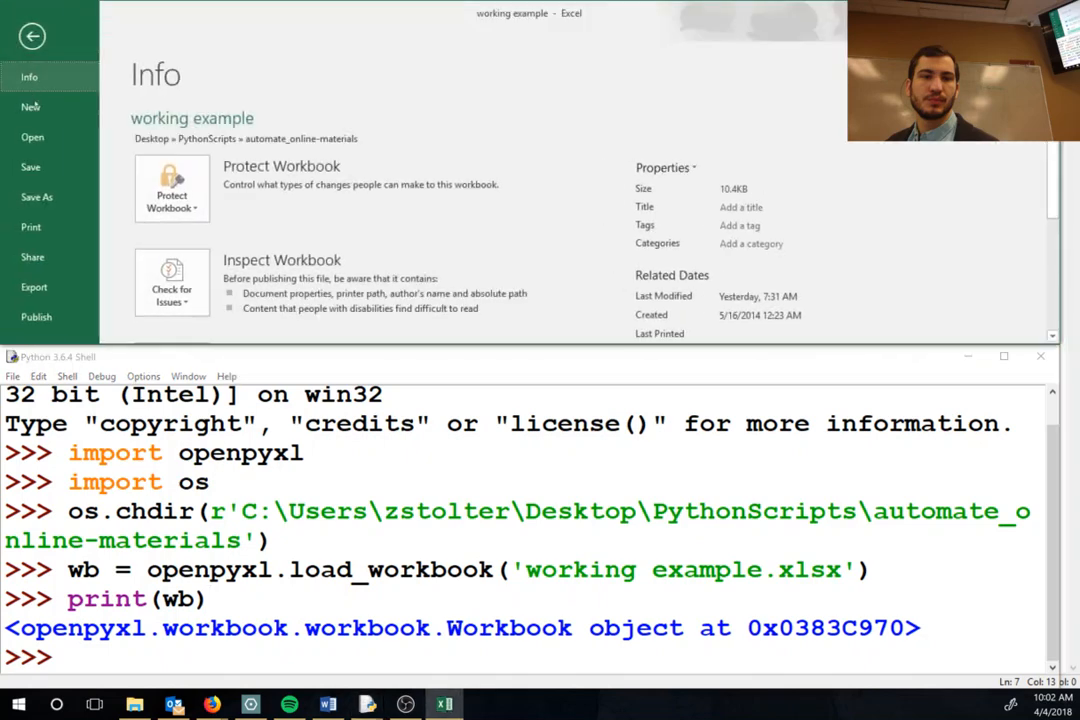
click(37, 196)
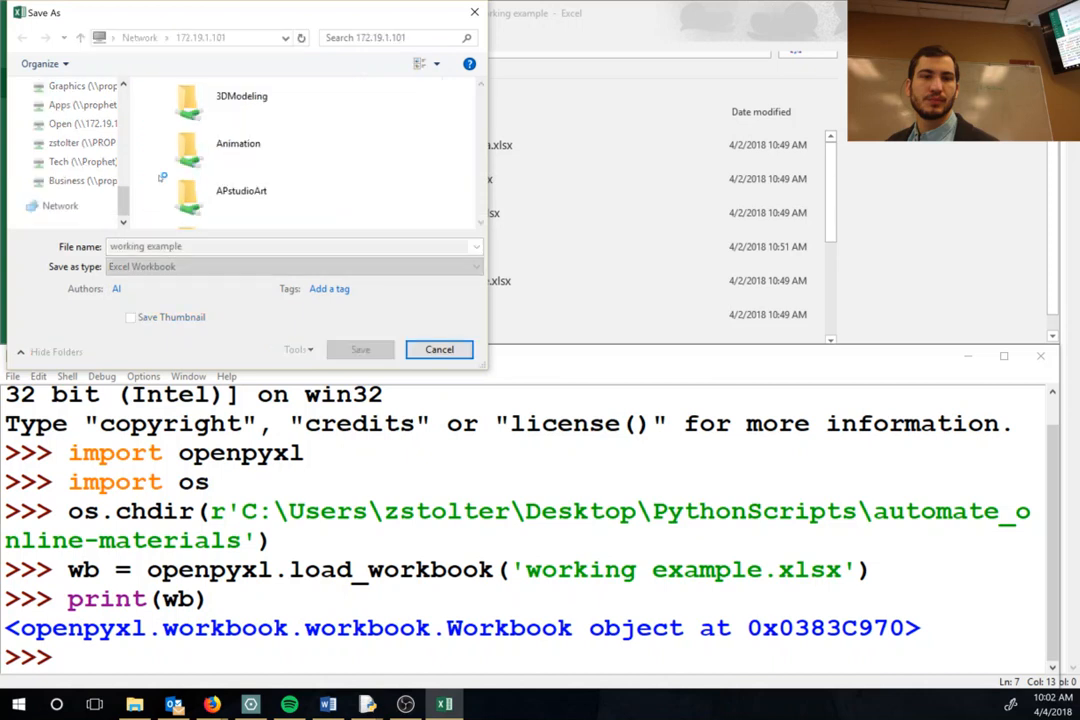
Save the workbook into Network > Open > Stolter and return to the worksheet
click(240, 191)
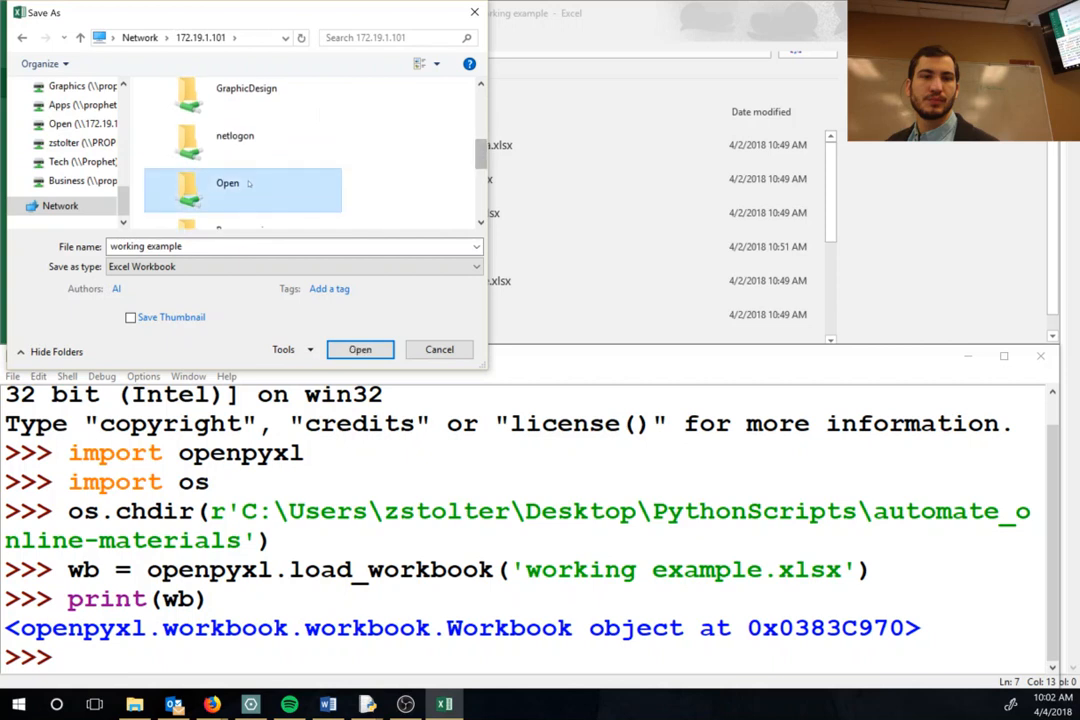
double_click(227, 183)
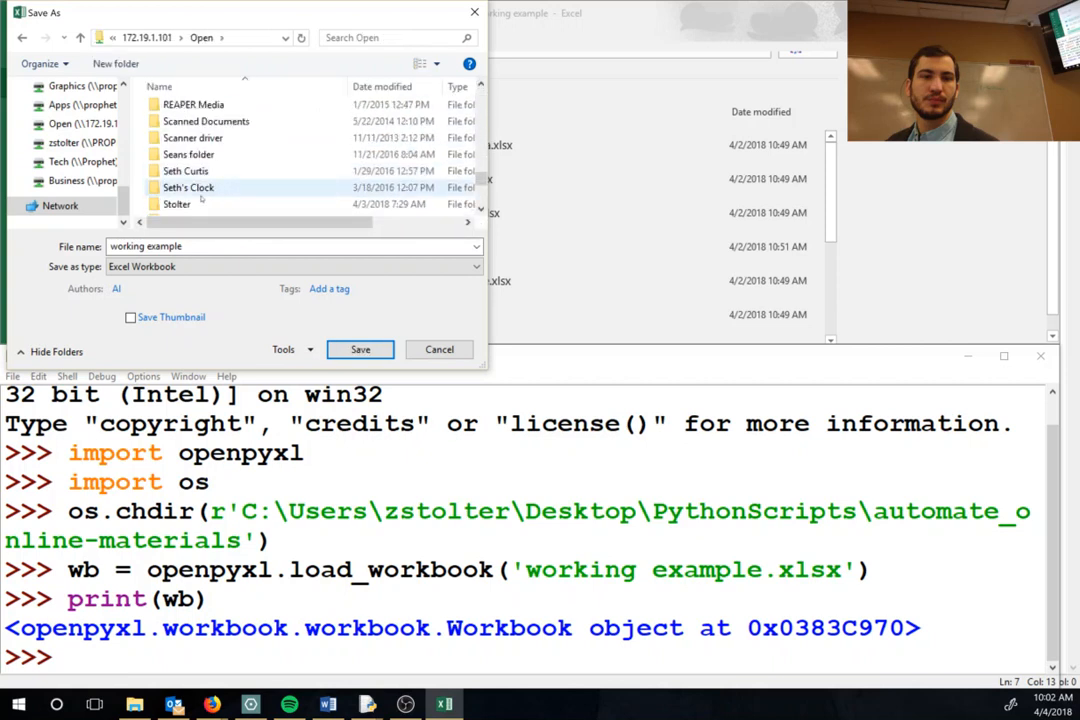
double_click(177, 204)
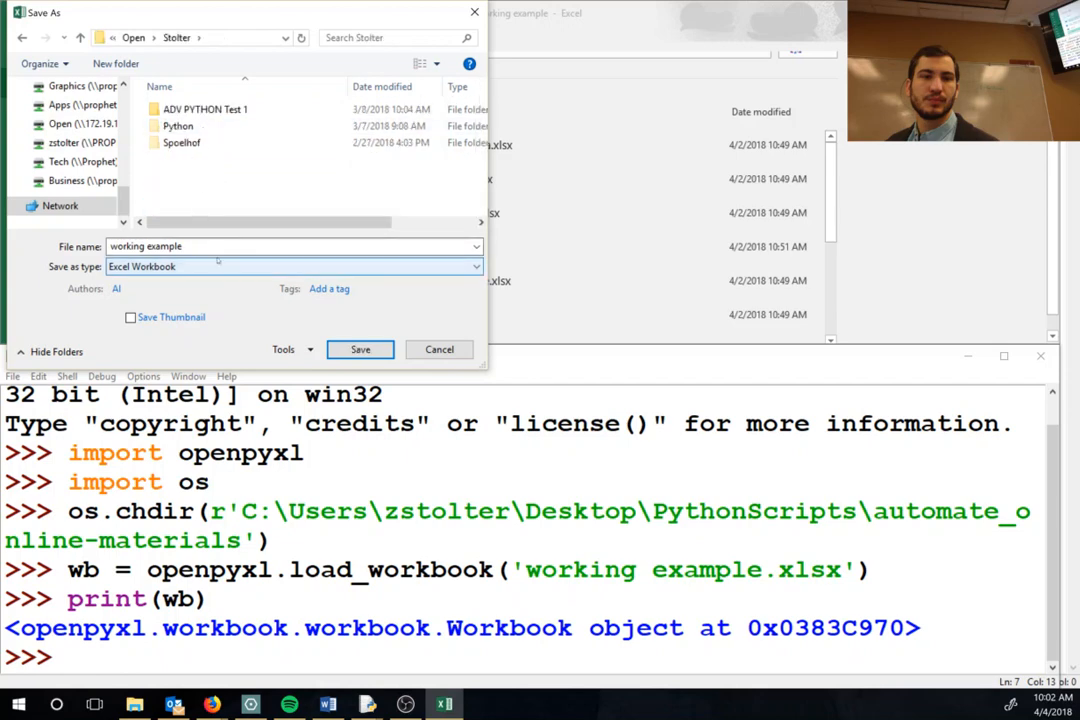
click(360, 349)
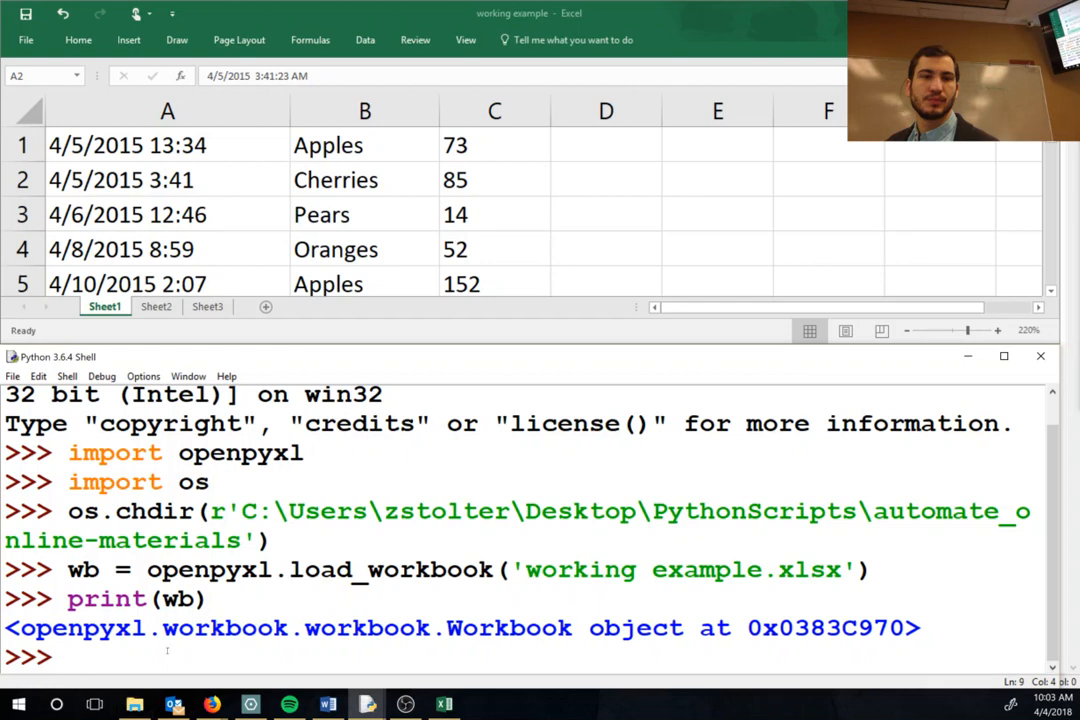
Type 'wb.get' in the shell to browse the workbook's get methods
text(wb.)
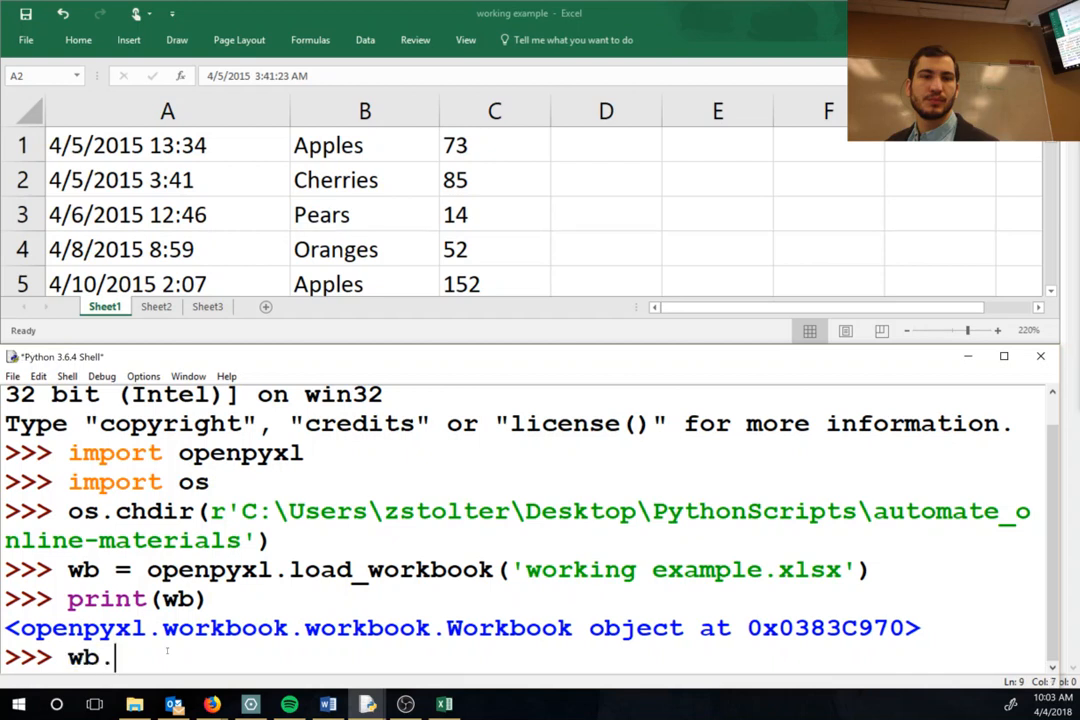
text(.)
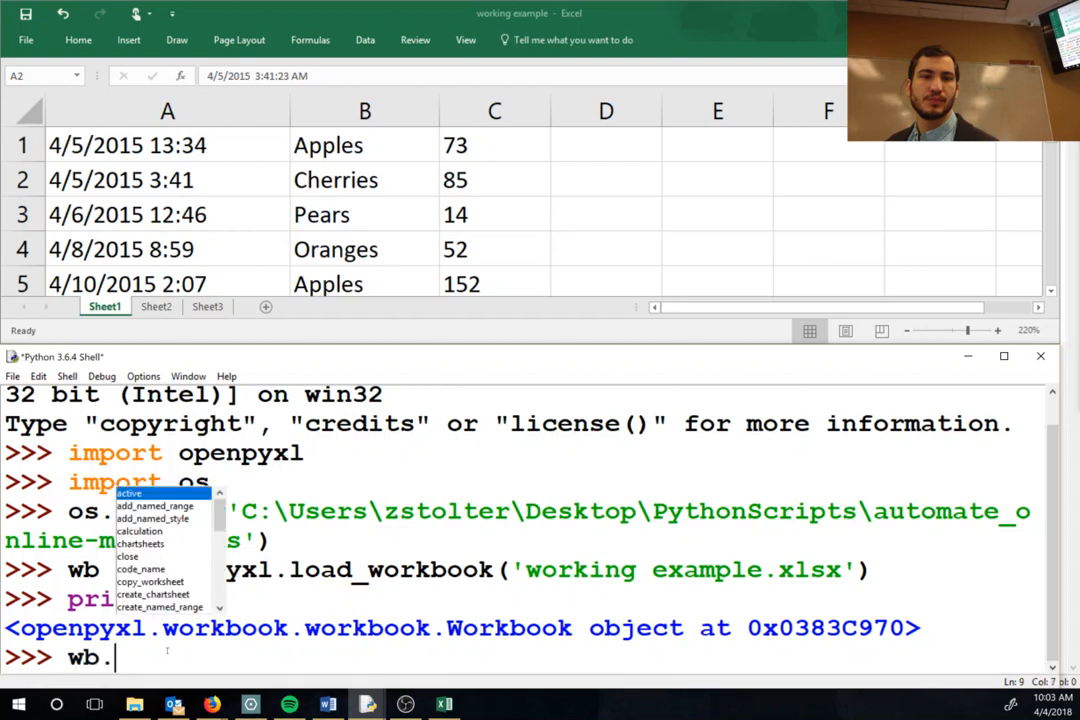
text(get)
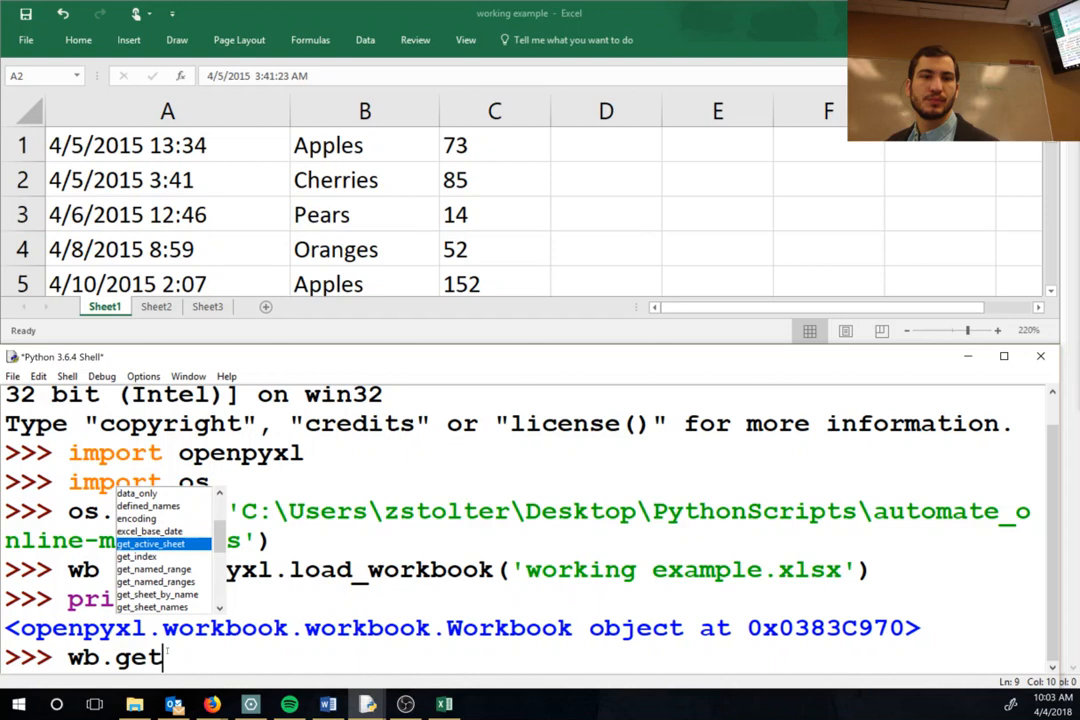